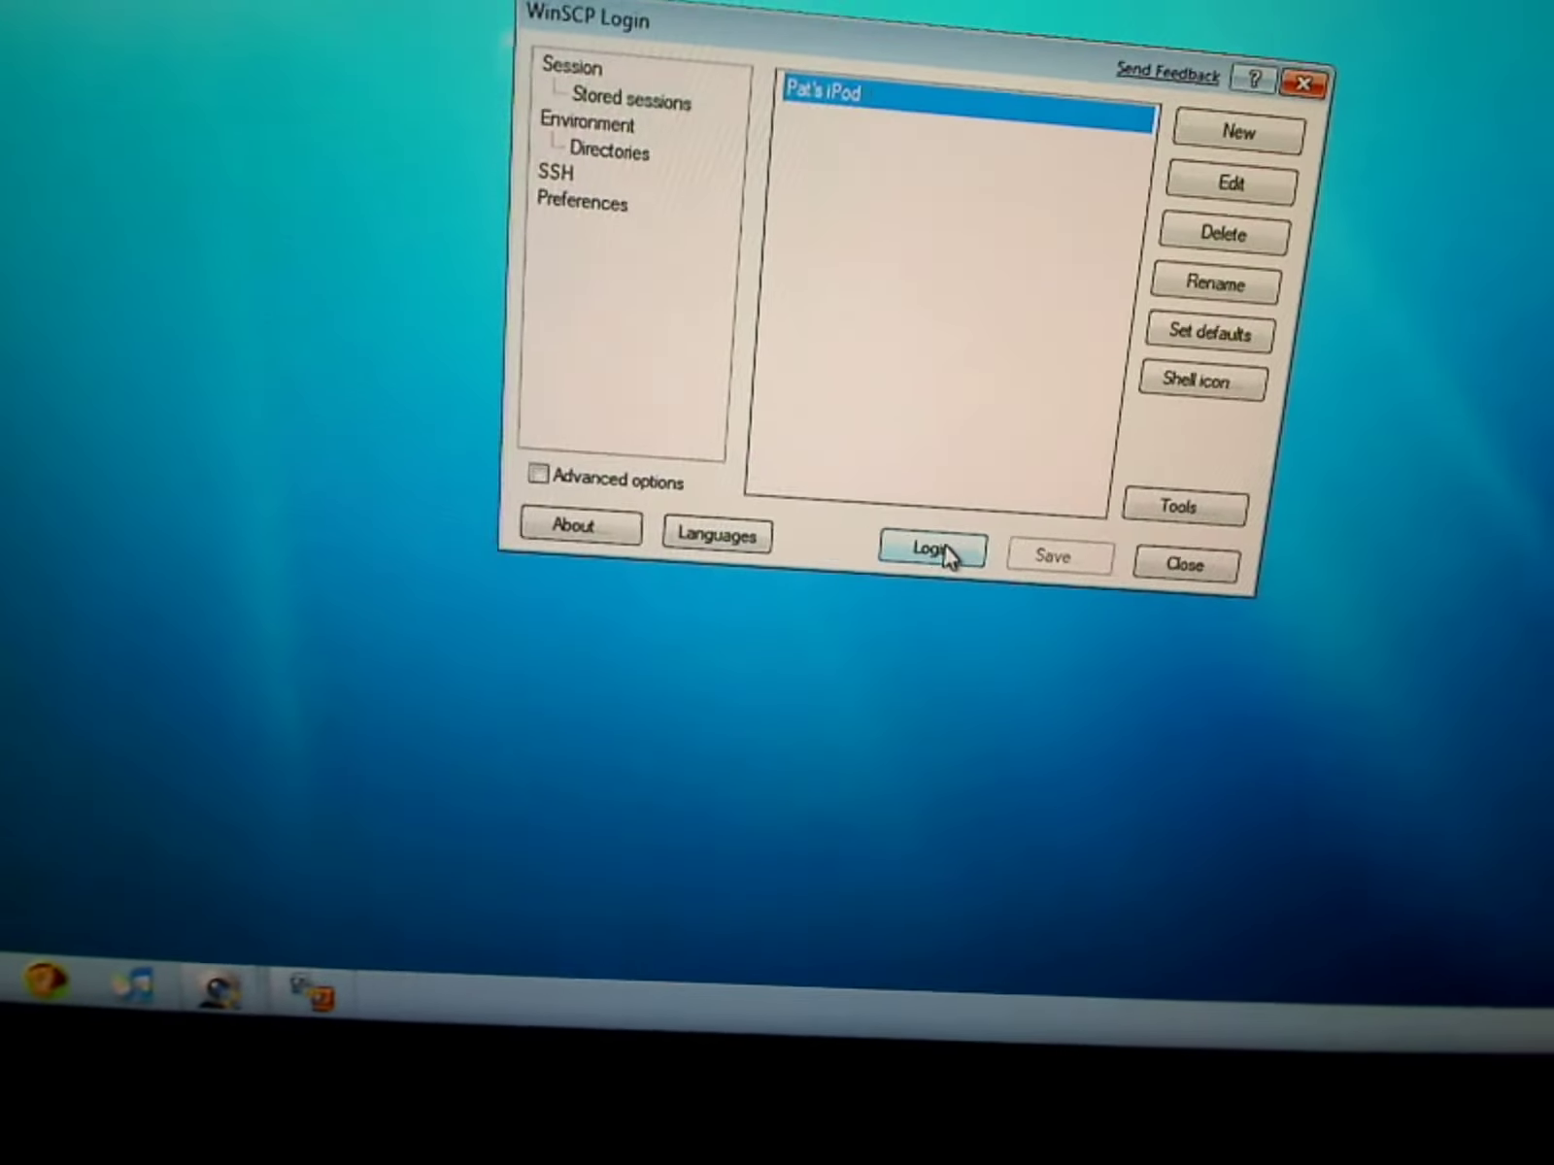
# Log in to the stored iPod session over SFTP from the Login dialog.
pyautogui.click(930, 550)
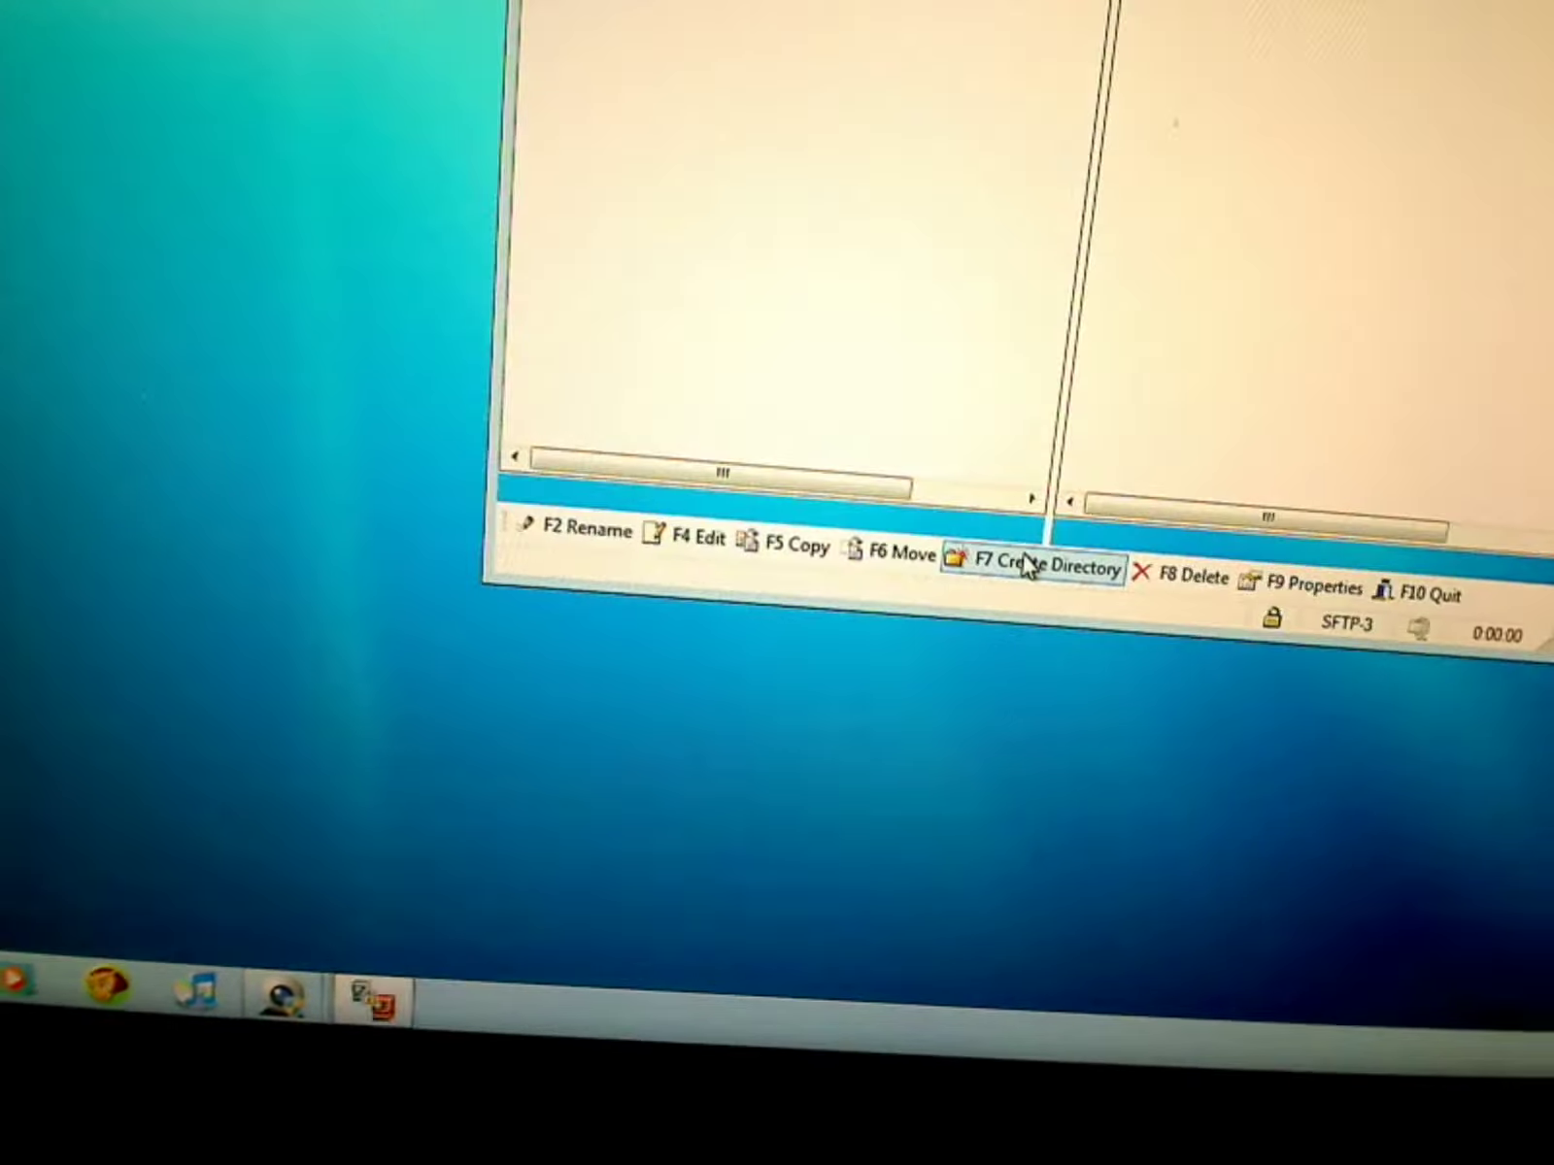